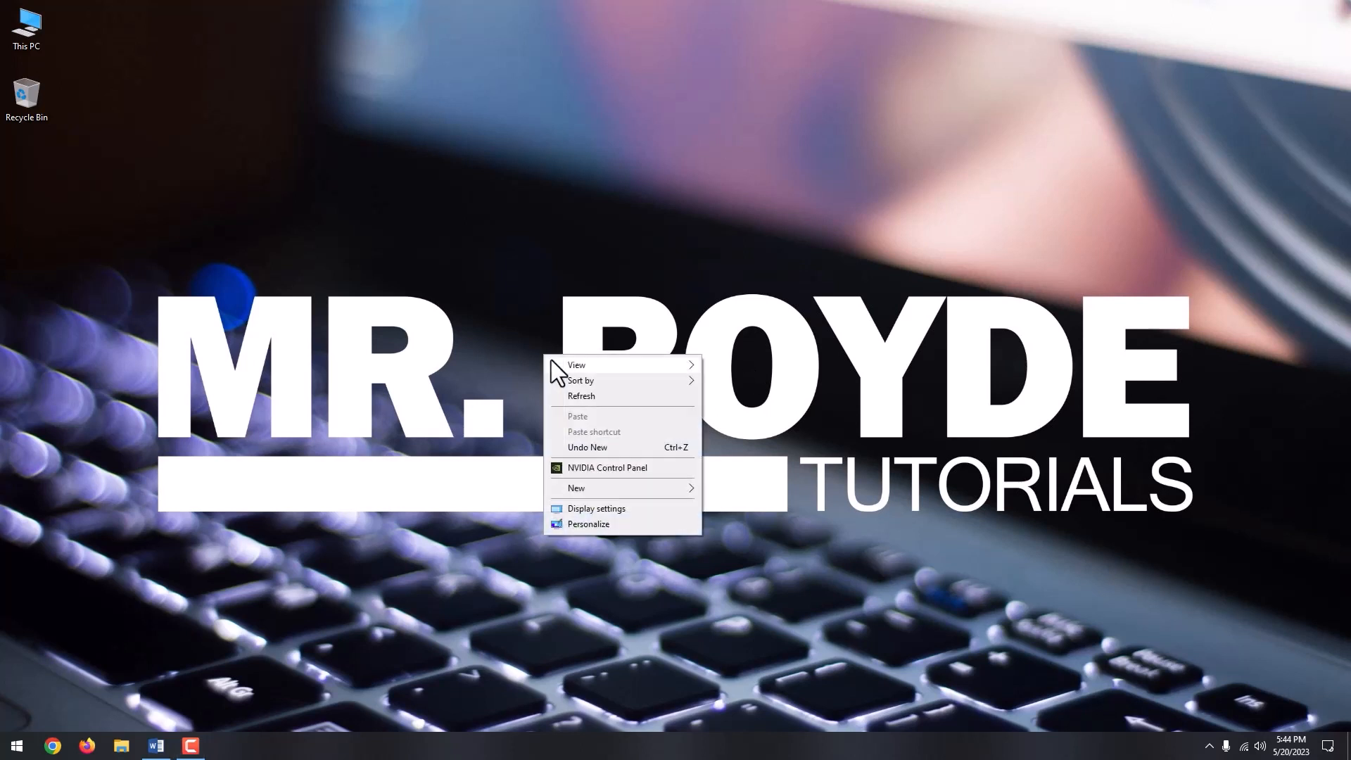
Step: Create a new blank Text Document on the desktop from the New context menu
click(577, 488)
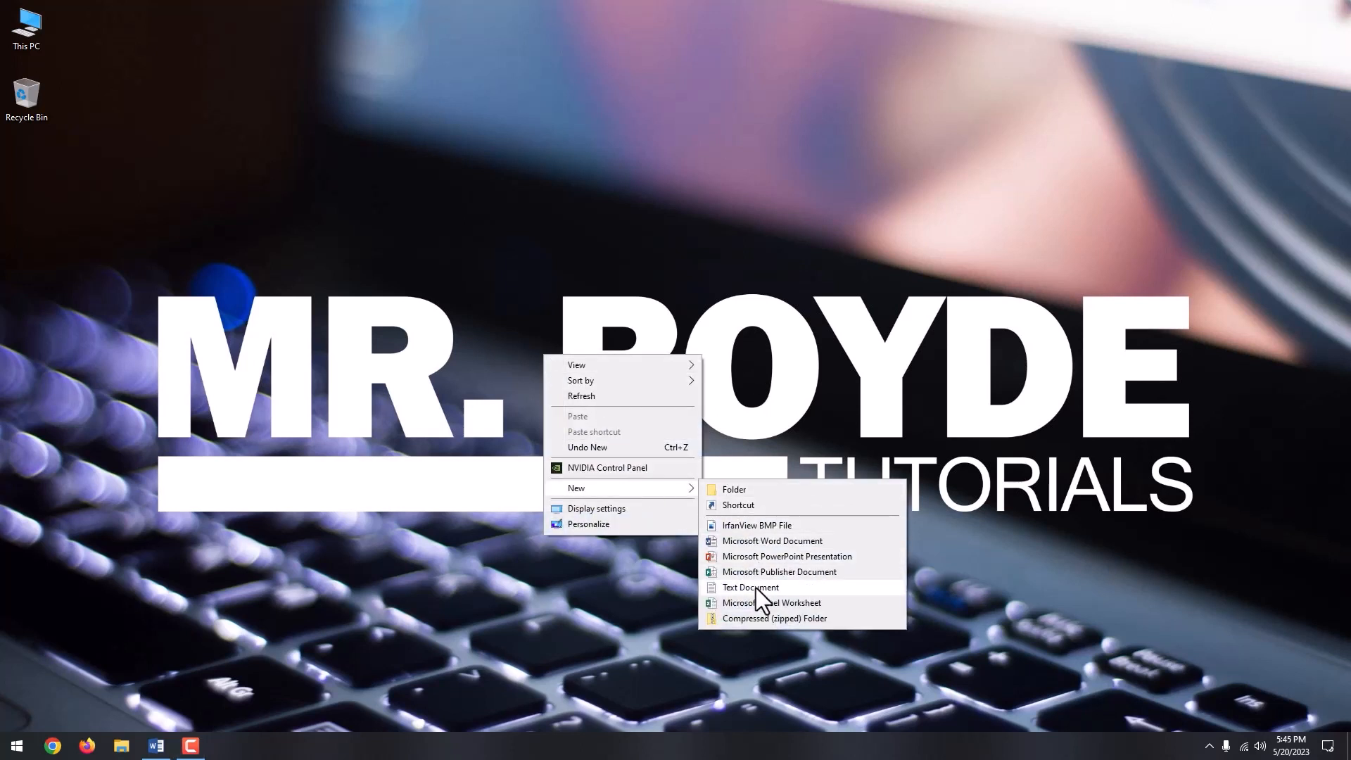
click(751, 586)
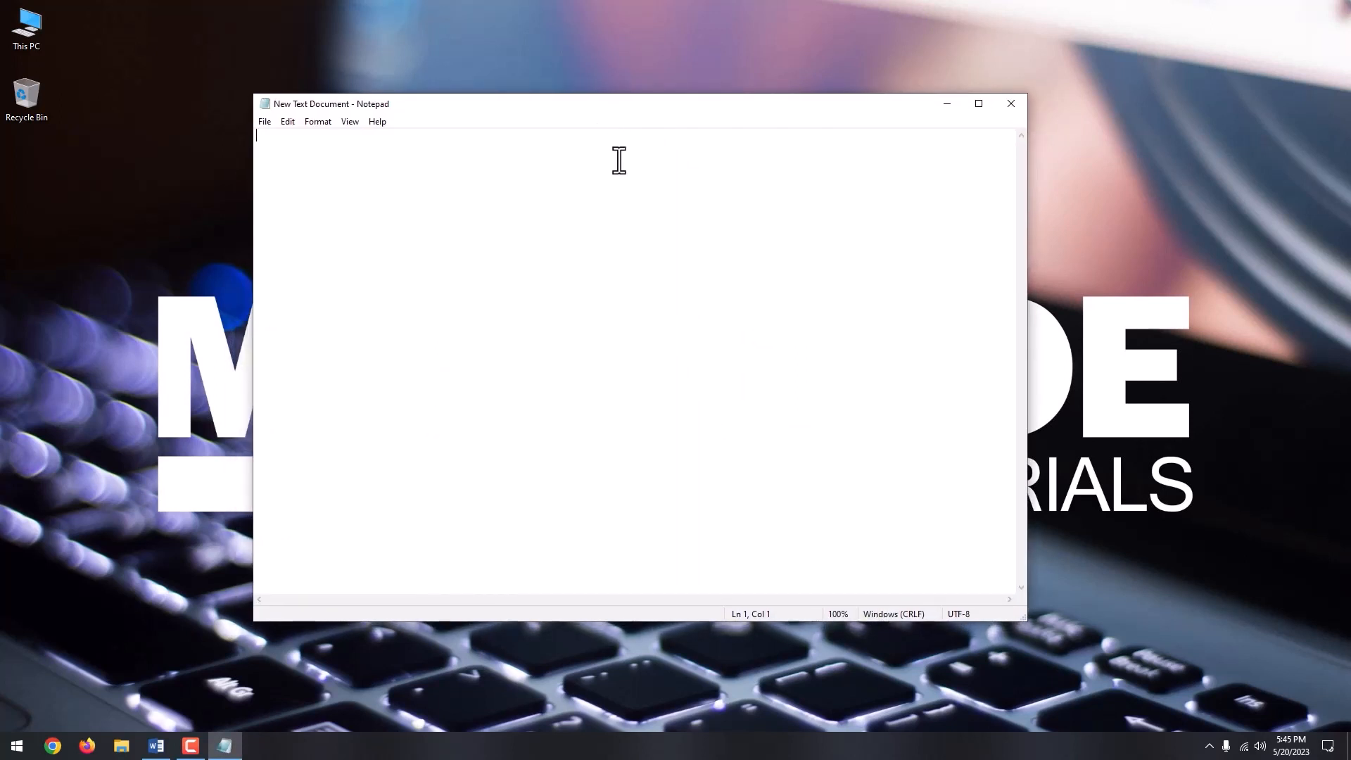
mouse_move(619, 338)
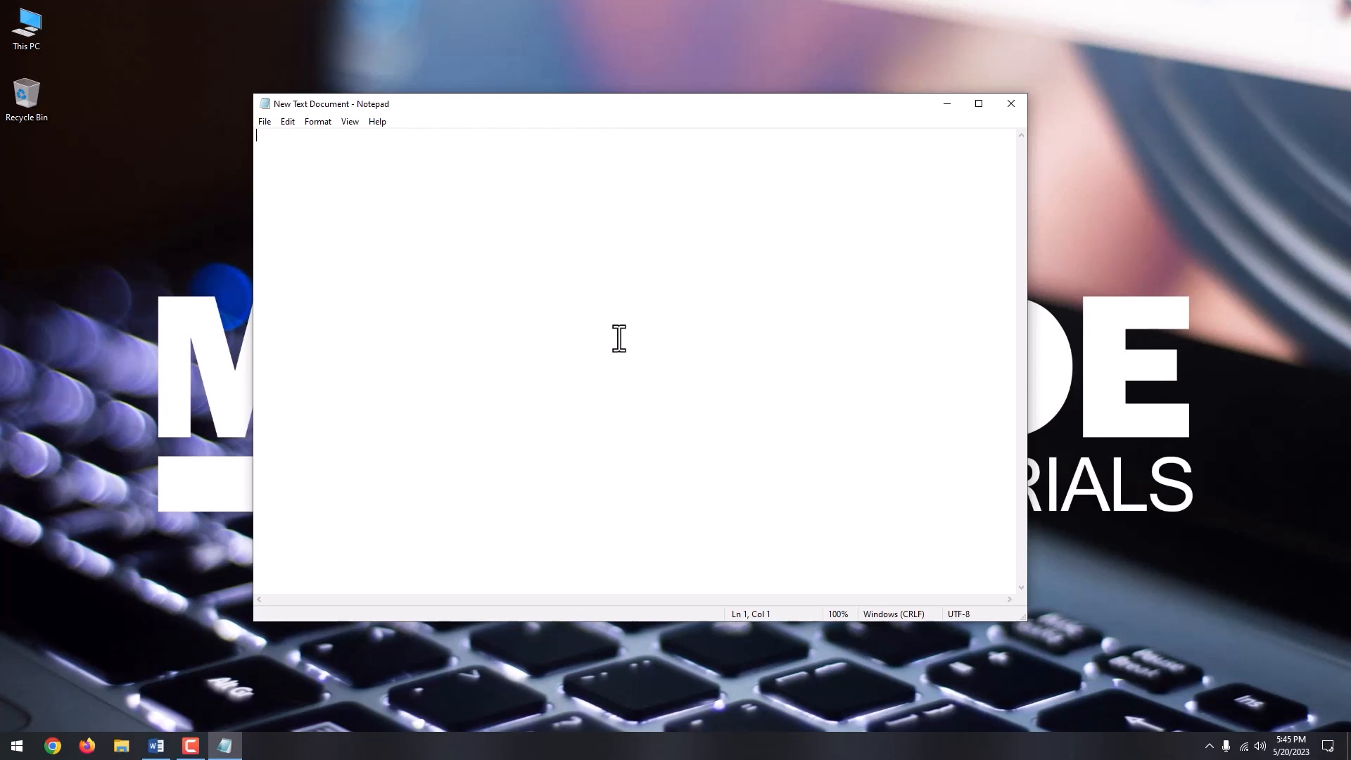
Step: Launch Task Manager over the empty Notepad document with Ctrl+Shift+Esc
key(Ctrl+Shift+Esc)
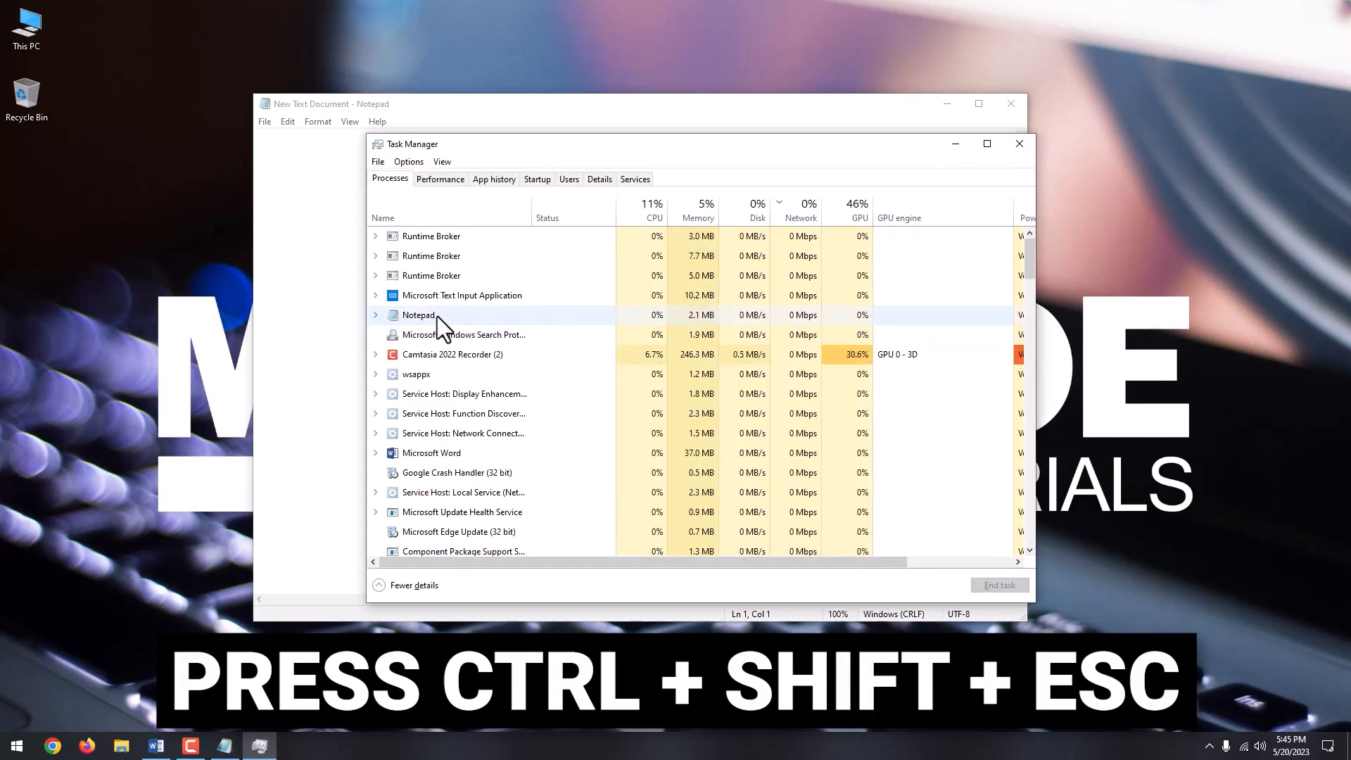
Step: Show the End task option for the Notepad process, then close Task Manager
right_click(416, 315)
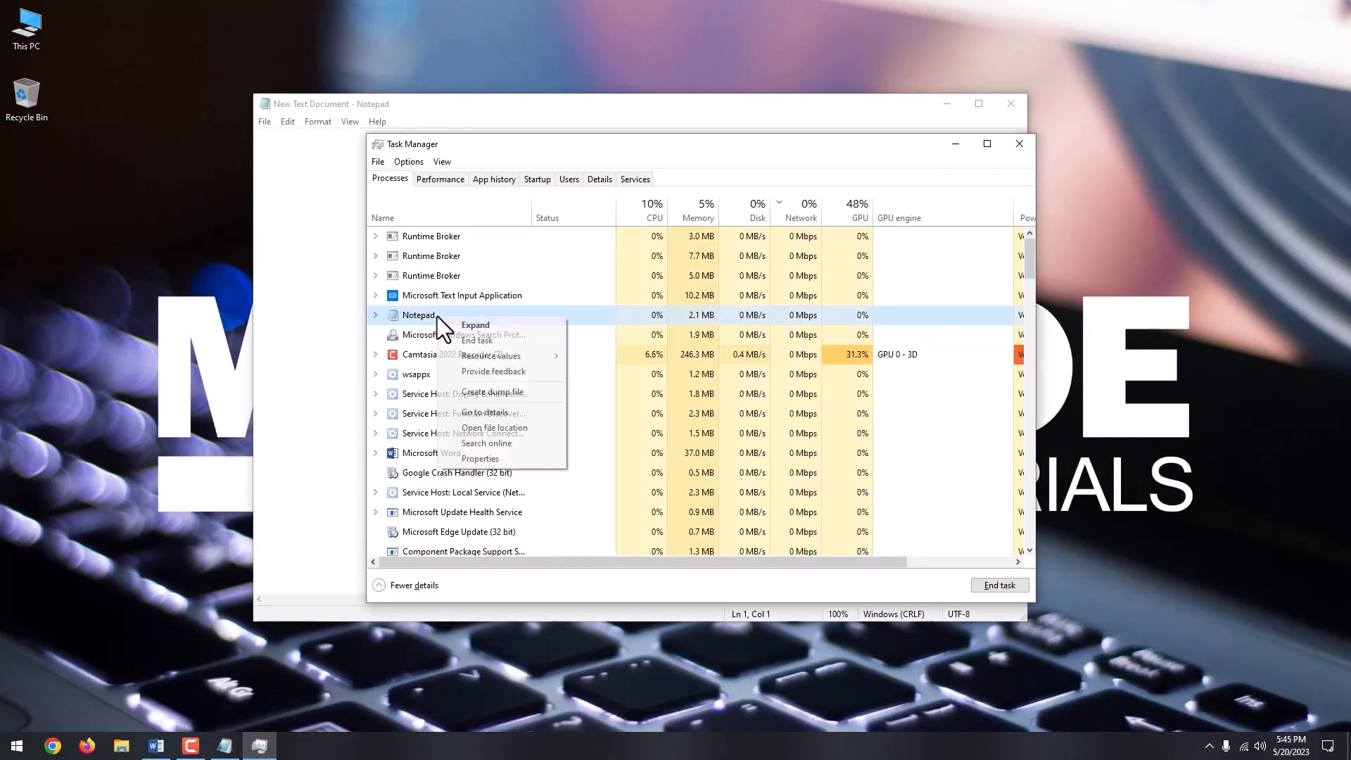
mouse_move(472, 346)
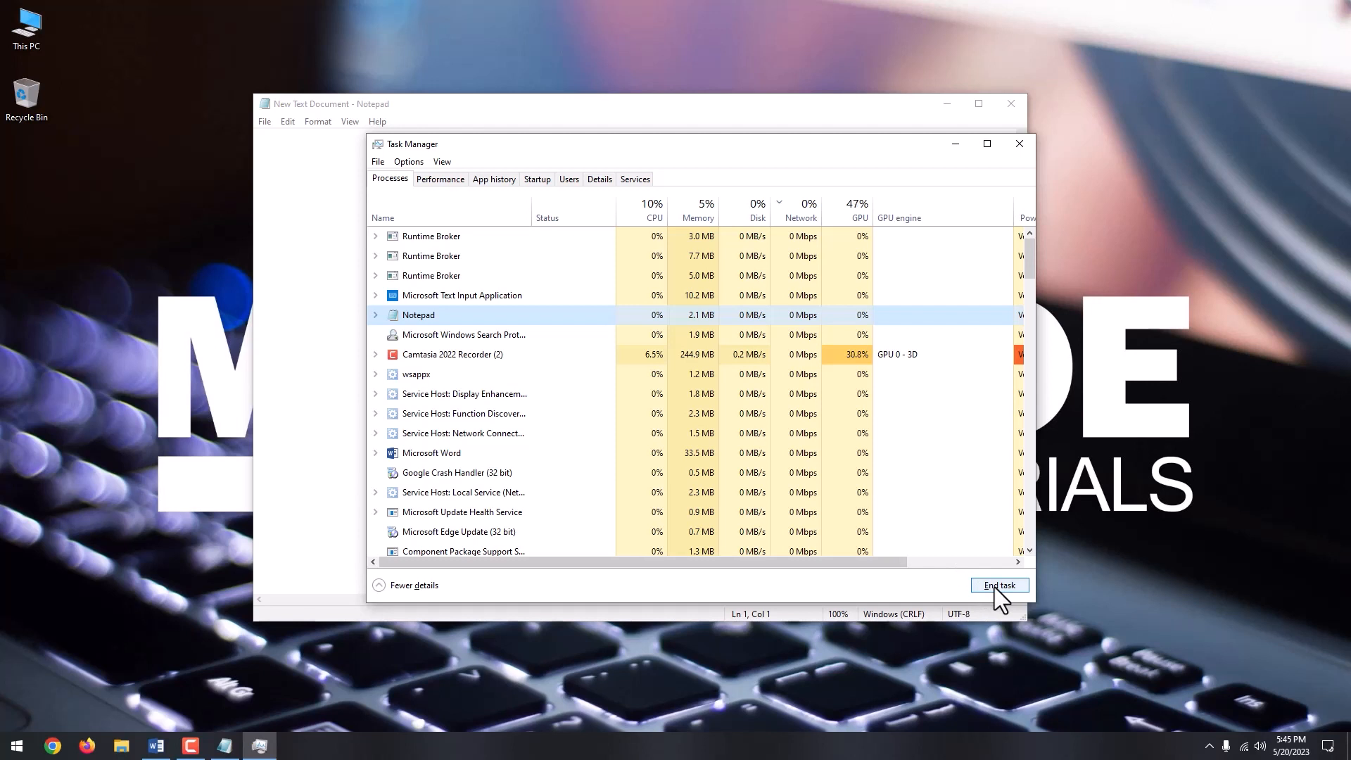
mouse_move(1019, 144)
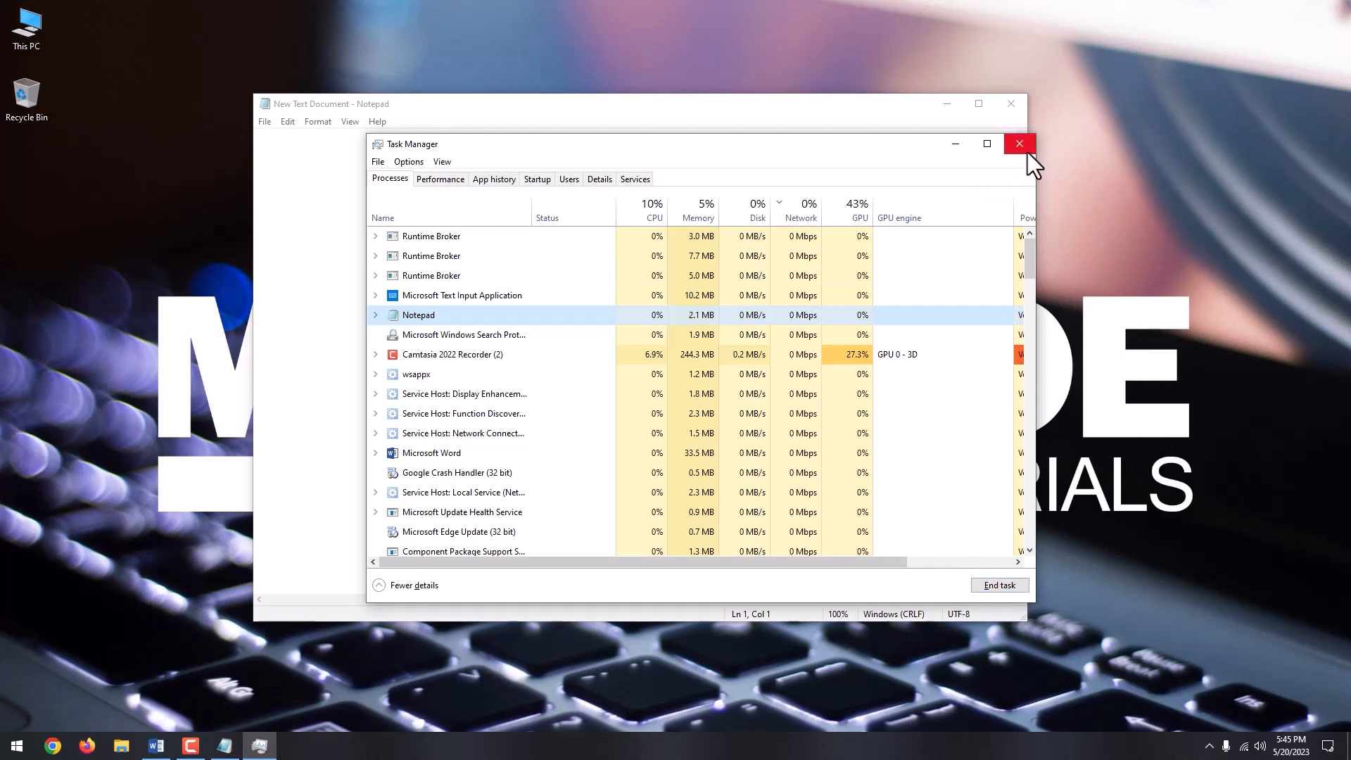
click(1018, 144)
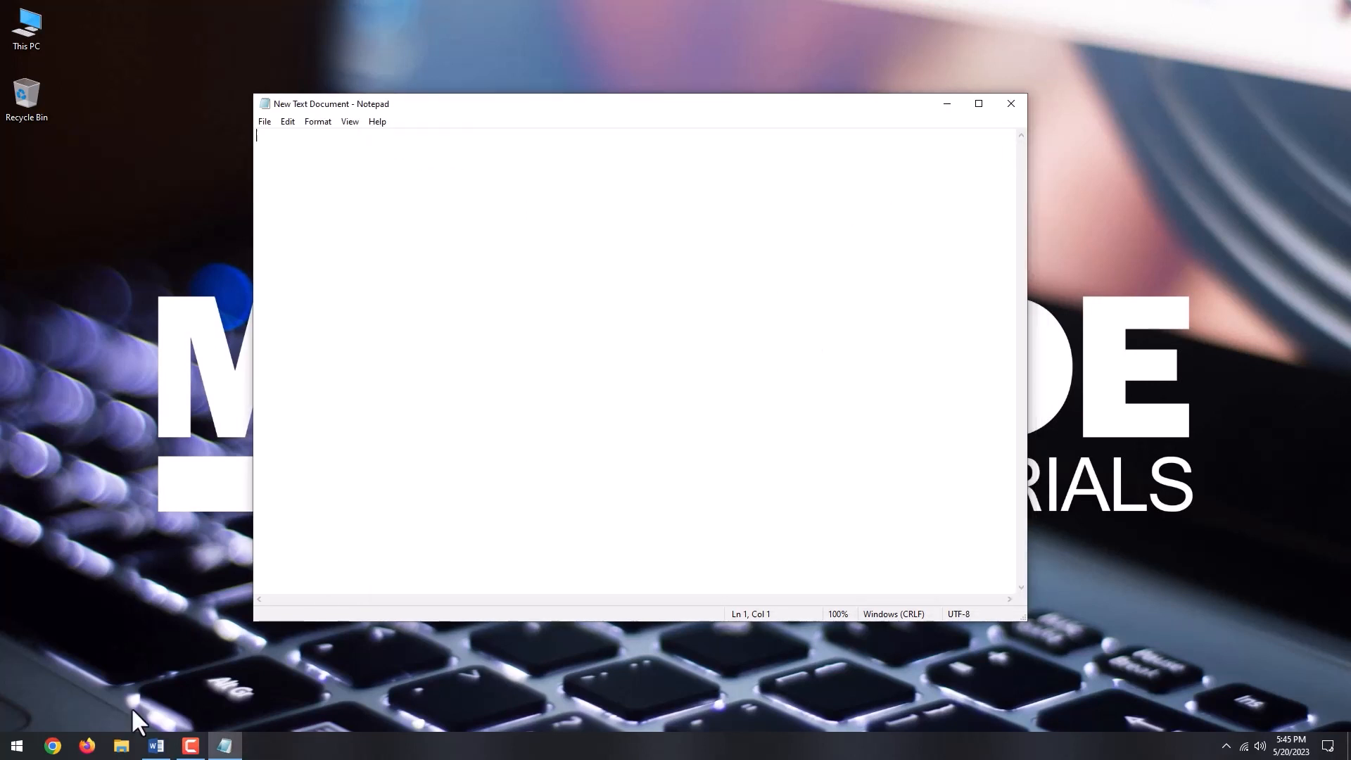
Step: Open Command Prompt from Start search and run tasklist to list running processes
text(command Prompt)
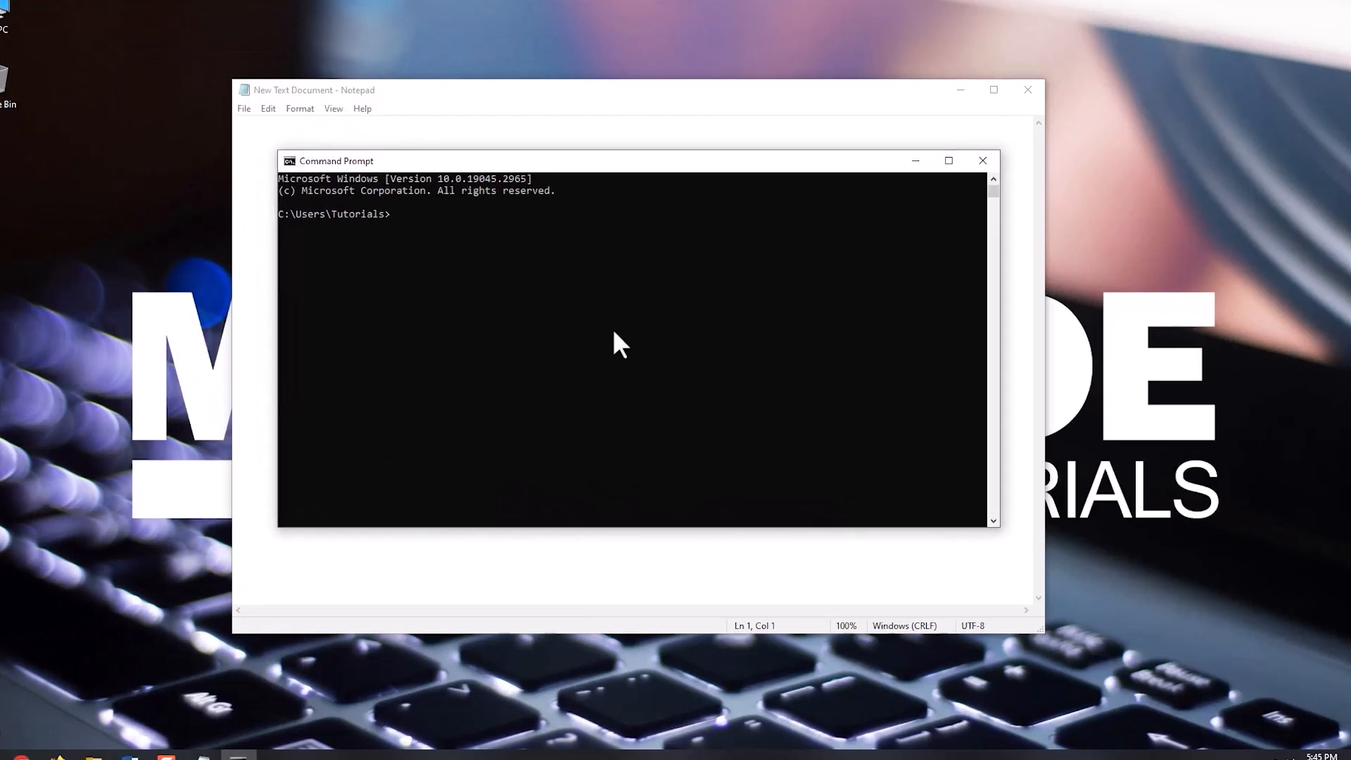
text(tasklis)
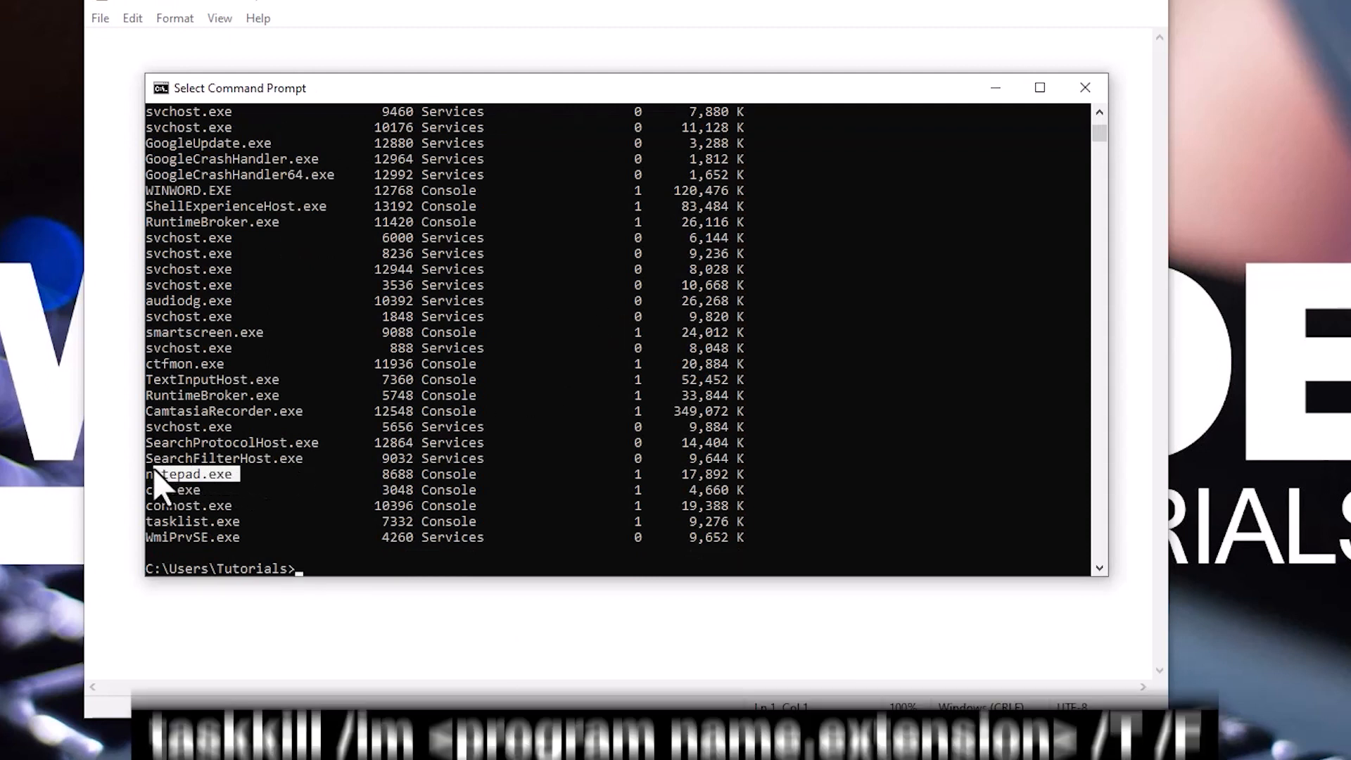
Step: Run taskkill /im notepad.exe /T /F and highlight the SUCCESS termination message
text(taskkill /)
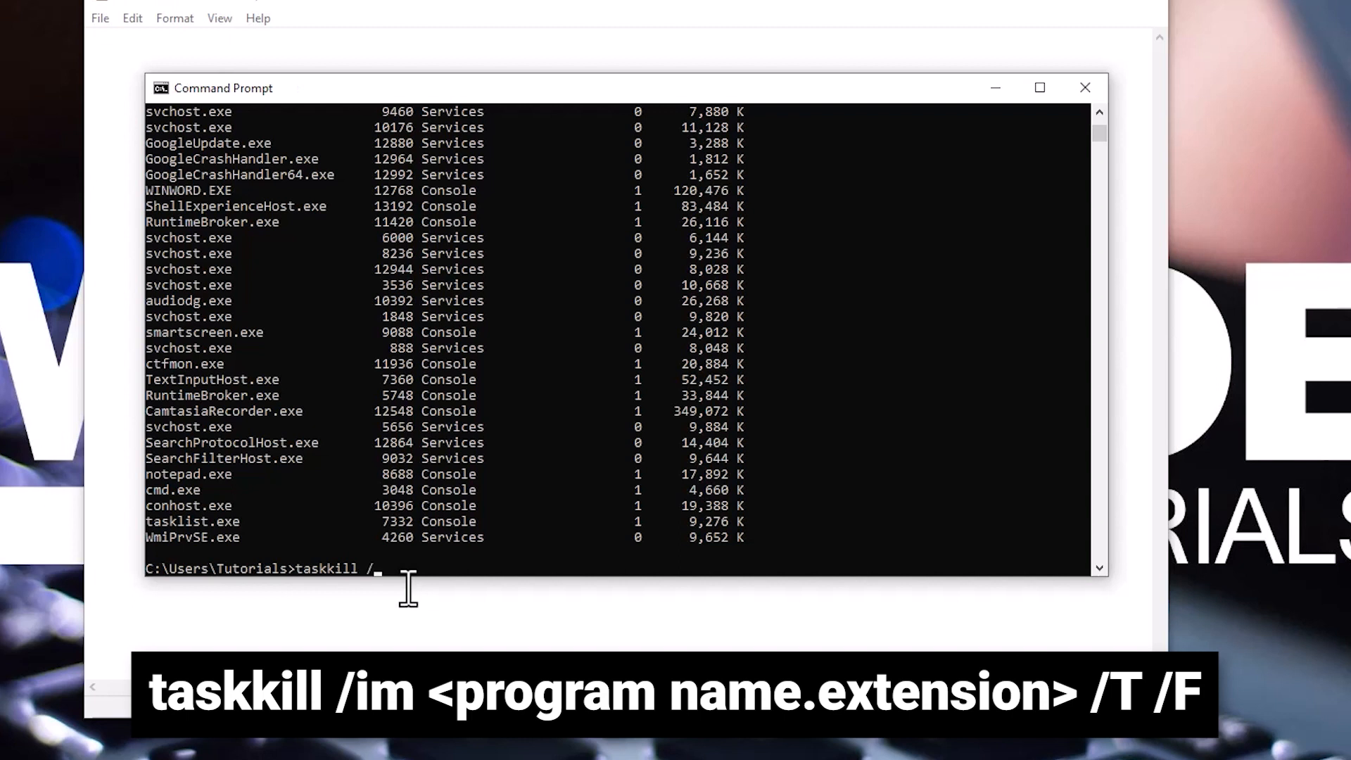
text(im)
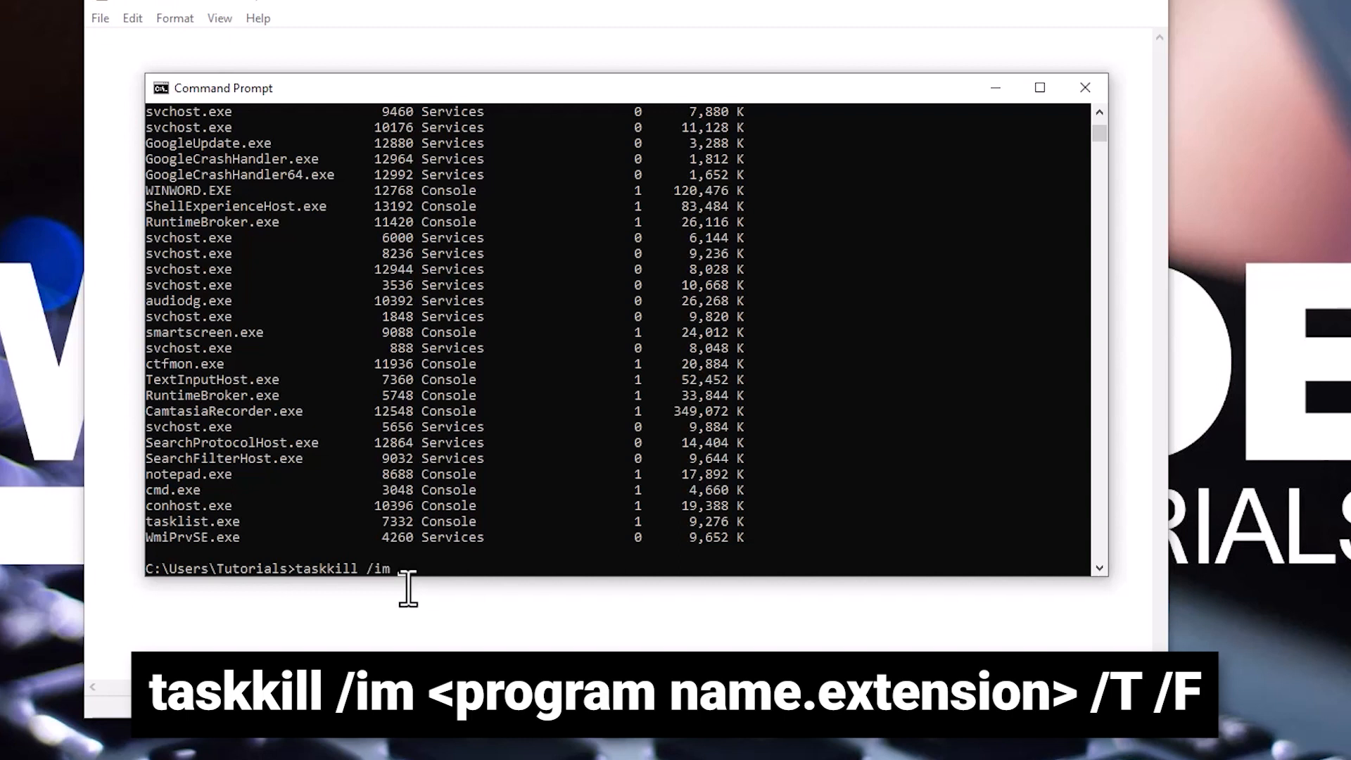
text(notepad.exe)
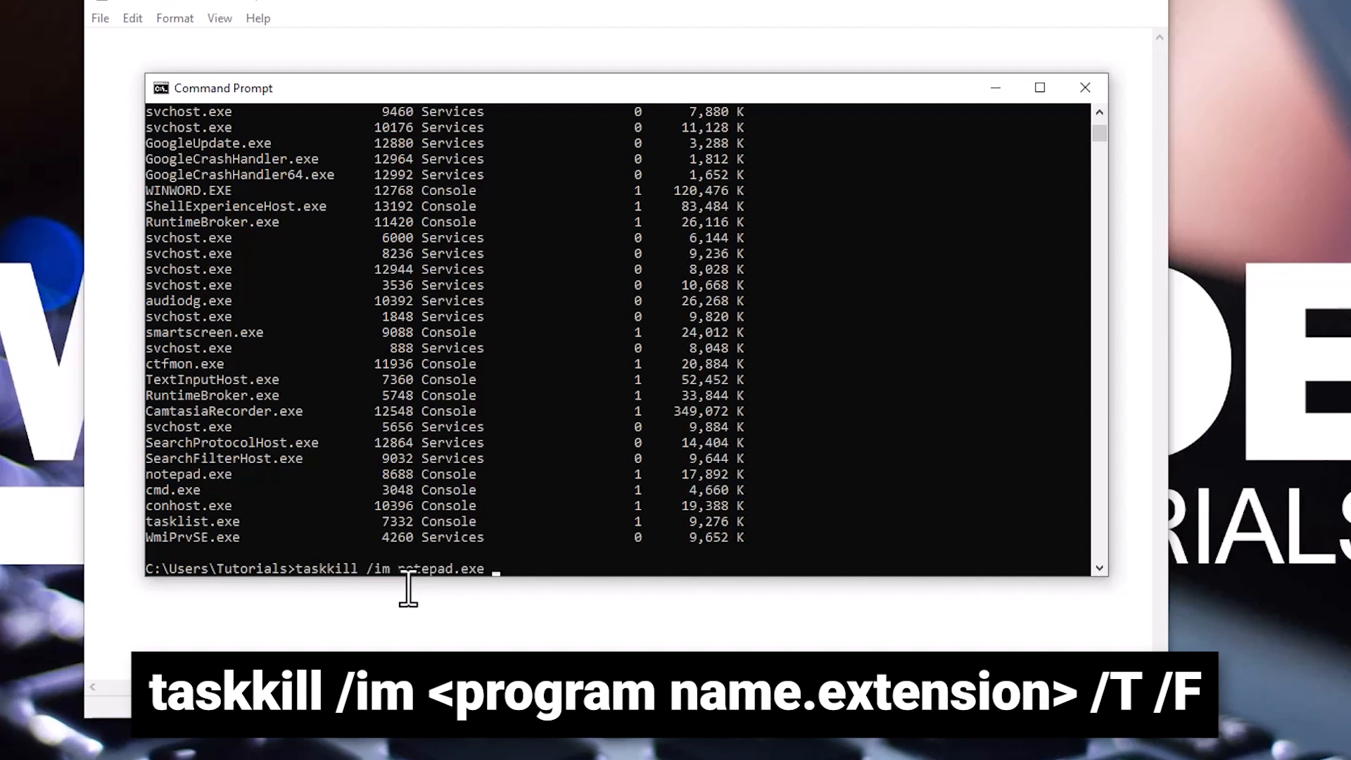
text(/T /F)
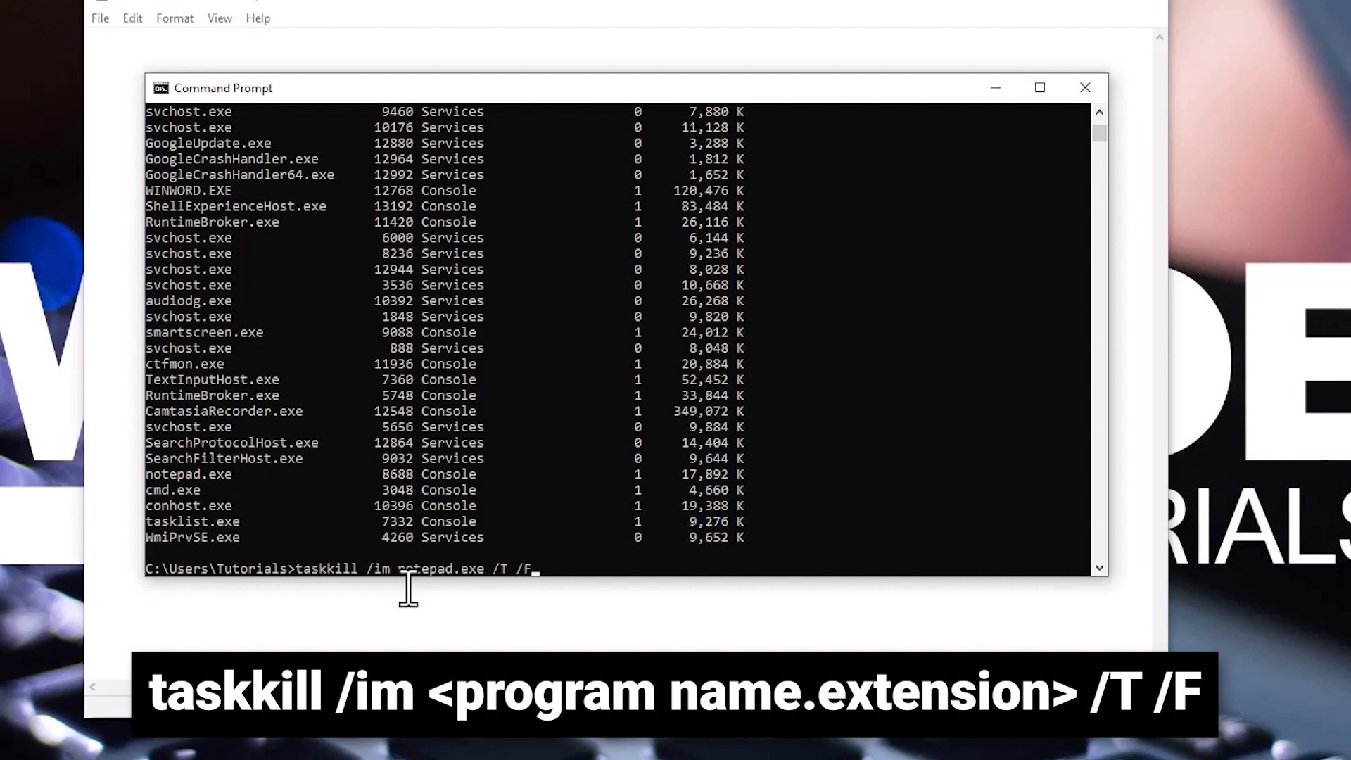
key(Return)
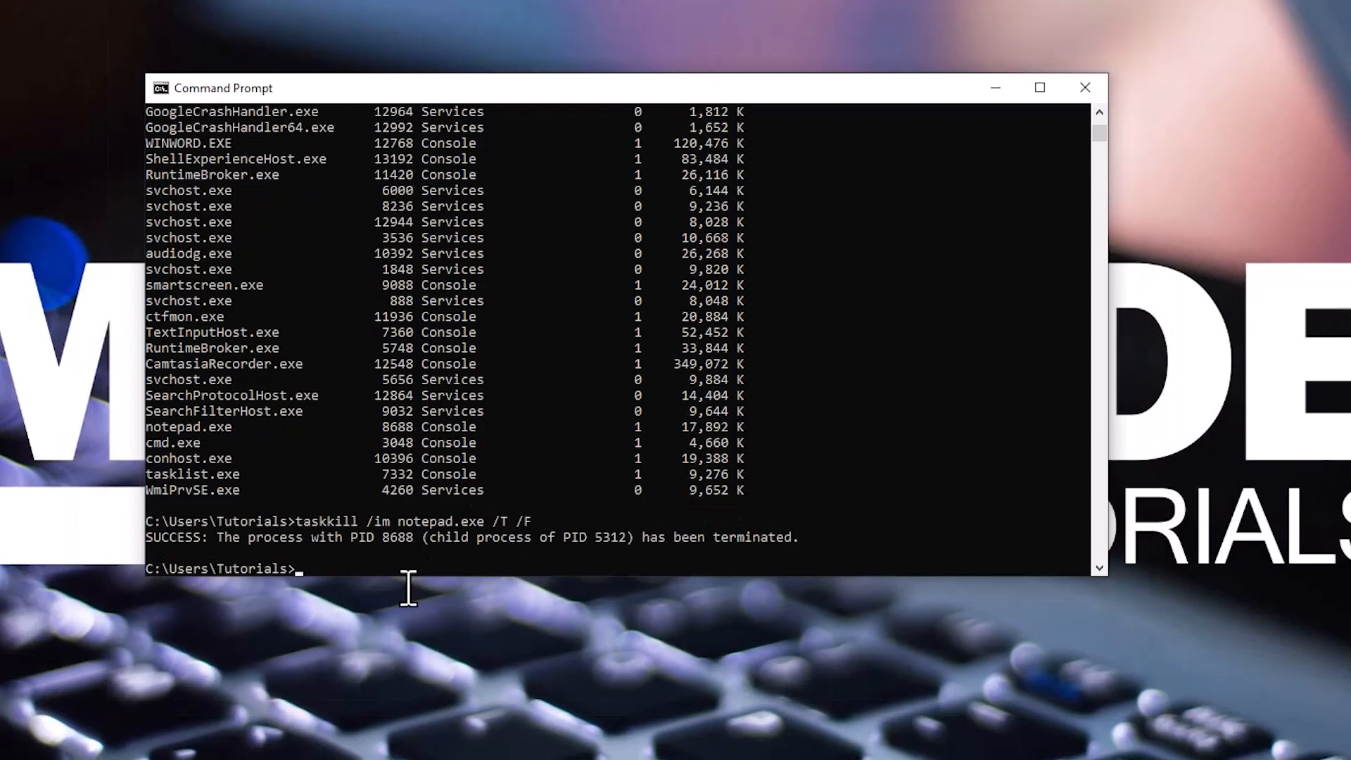
drag(215, 536, 797, 536)
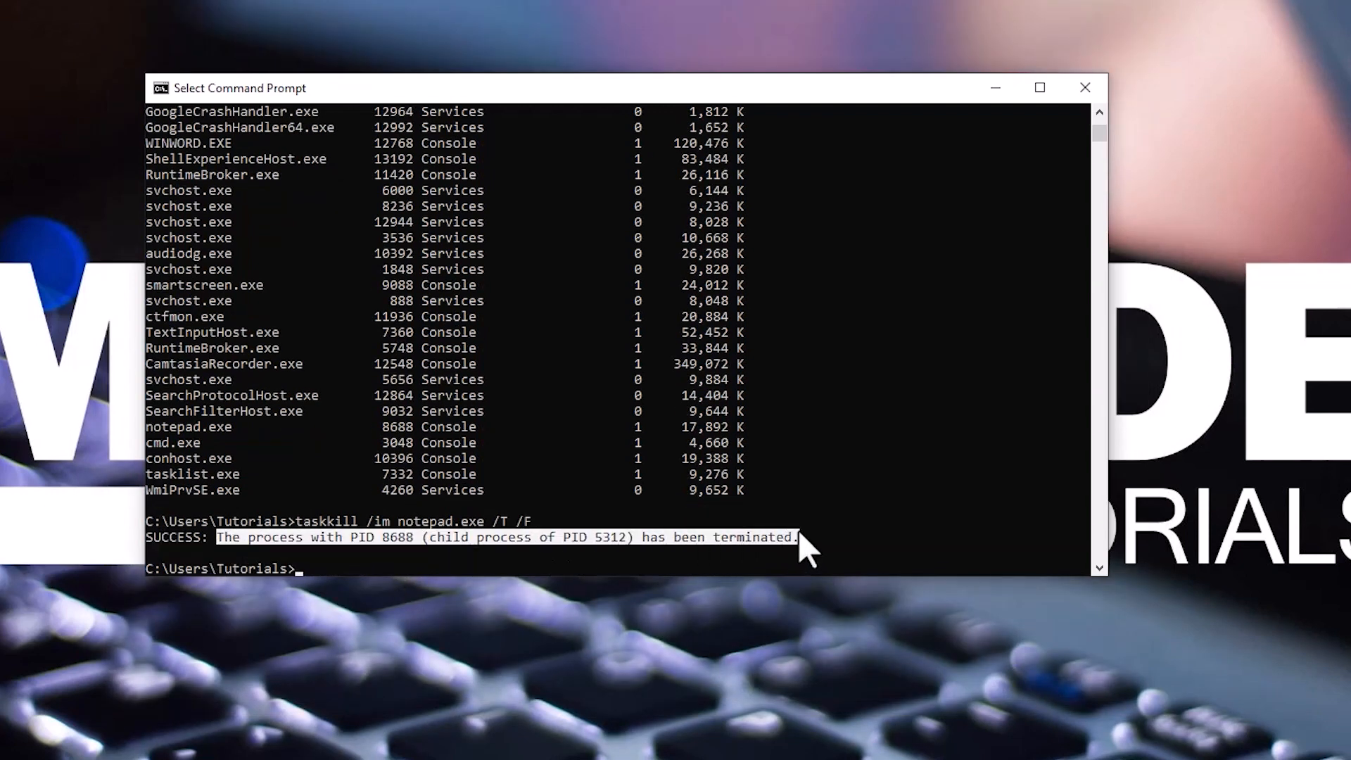